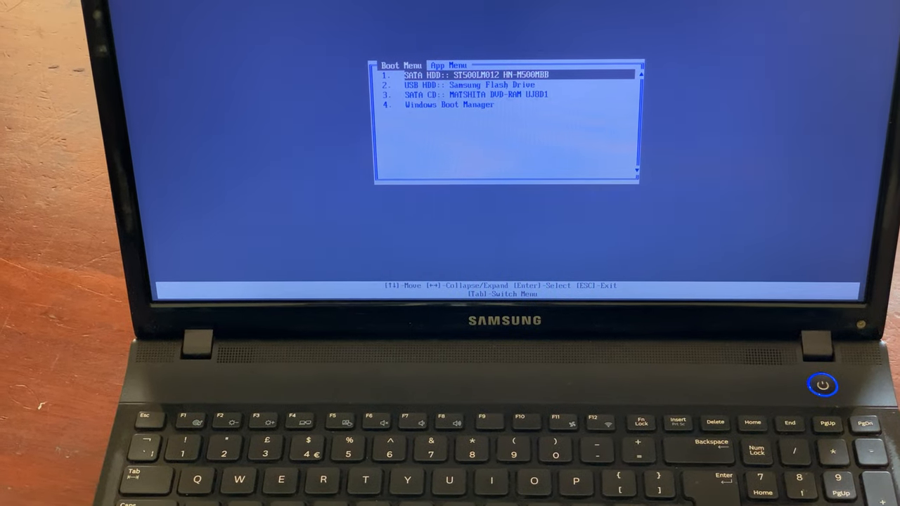
# - Browse the boot devices, return to the SATA drive, and enter the Phoenix BIOS setup
pyautogui.press('Down')
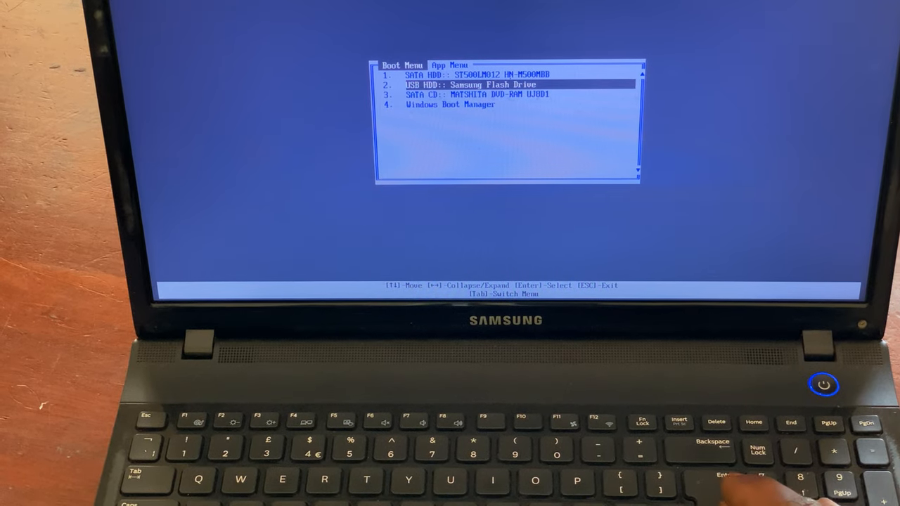
pyautogui.press('up')
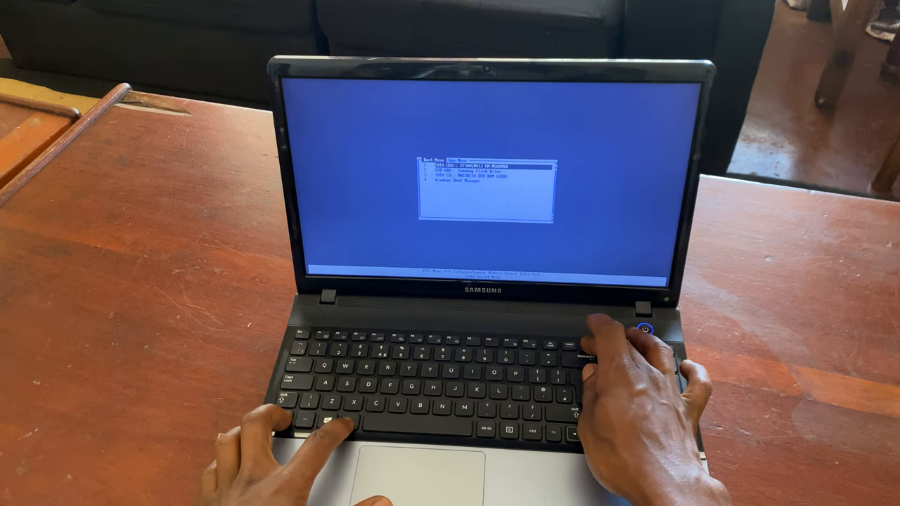
pyautogui.press('enter')
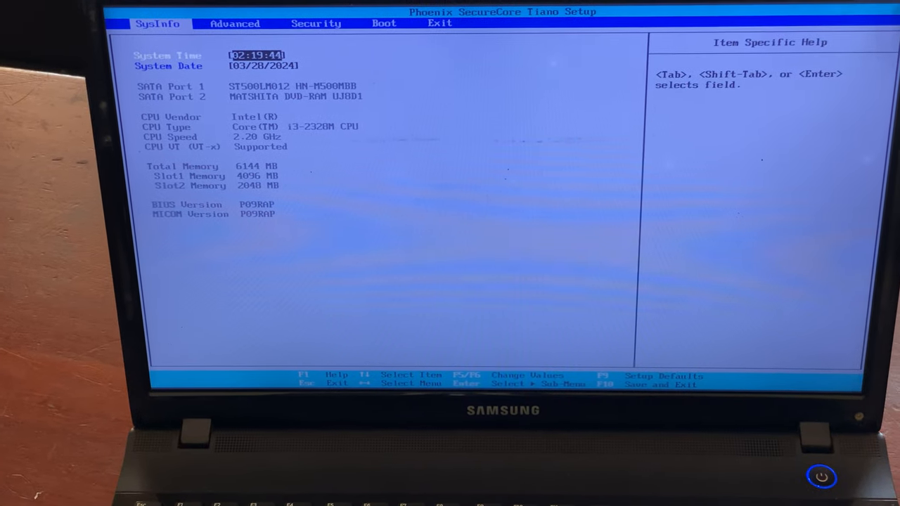
# - Enable USB S3 Wake-up on the Advanced page, then go to the Boot page
pyautogui.click(235, 23)
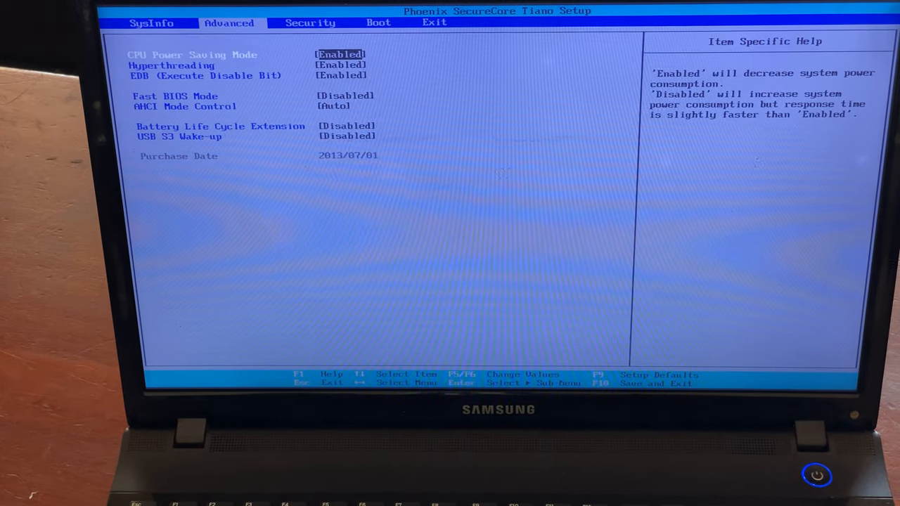
pyautogui.press('Down')
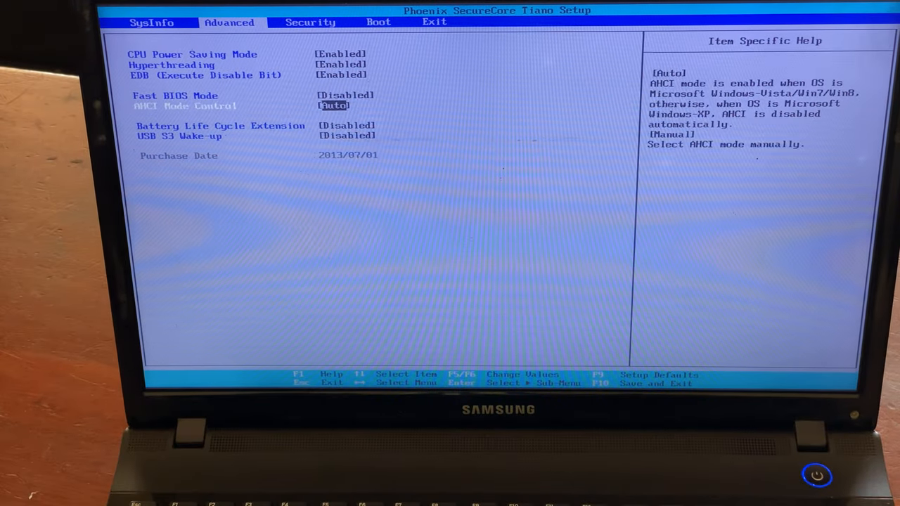
pyautogui.press('Down')
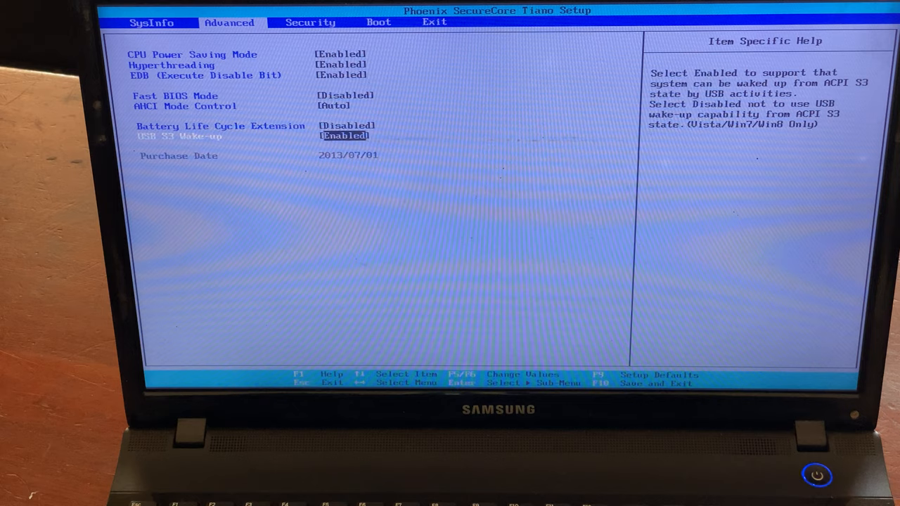
pyautogui.click(310, 22)
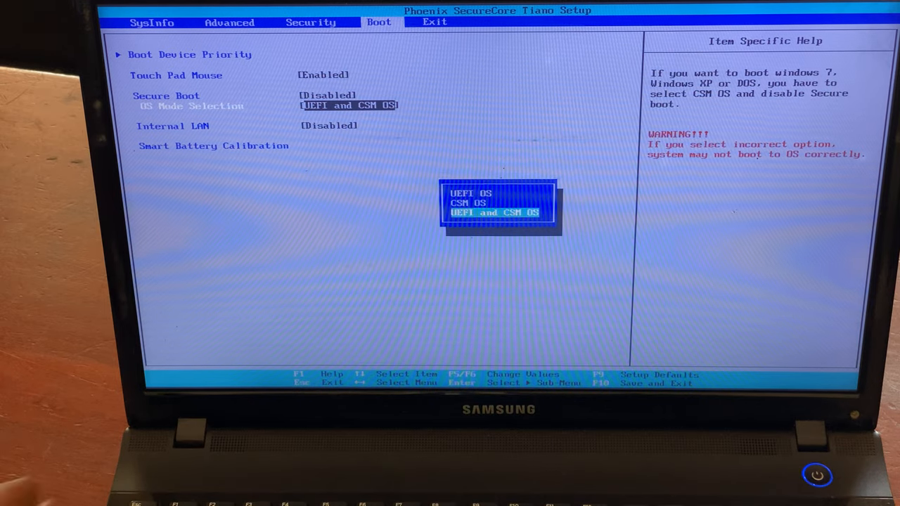
# - Keep OS mode at UEFI and CSM OS and open the Boot Device Priority list
pyautogui.press('enter')
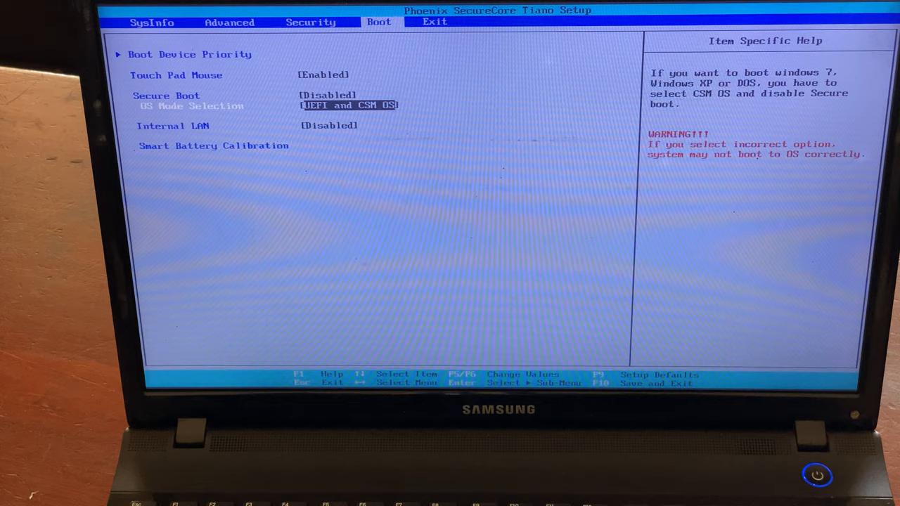
pyautogui.press('Up')
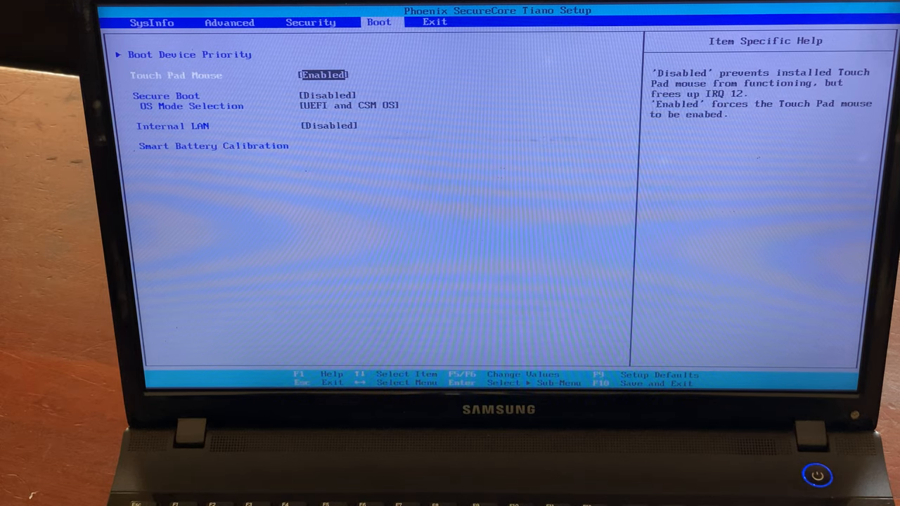
pyautogui.click(189, 55)
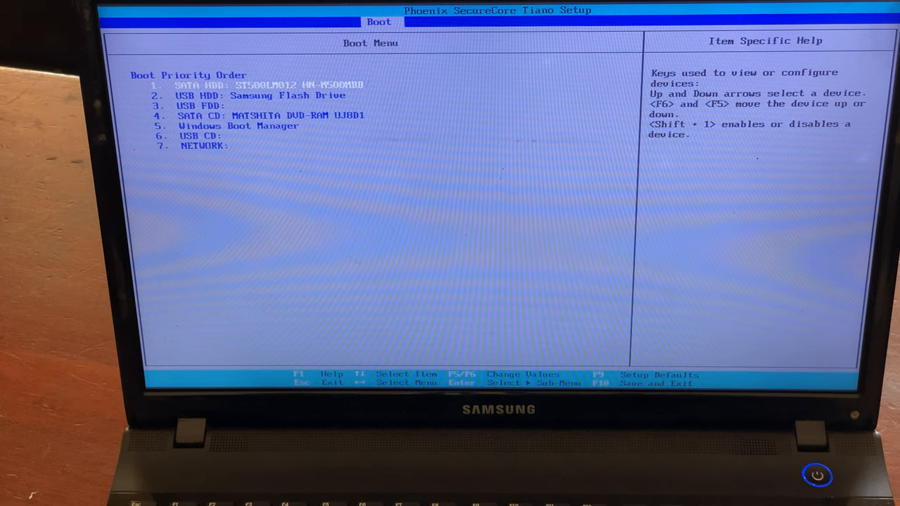
pyautogui.press('down')
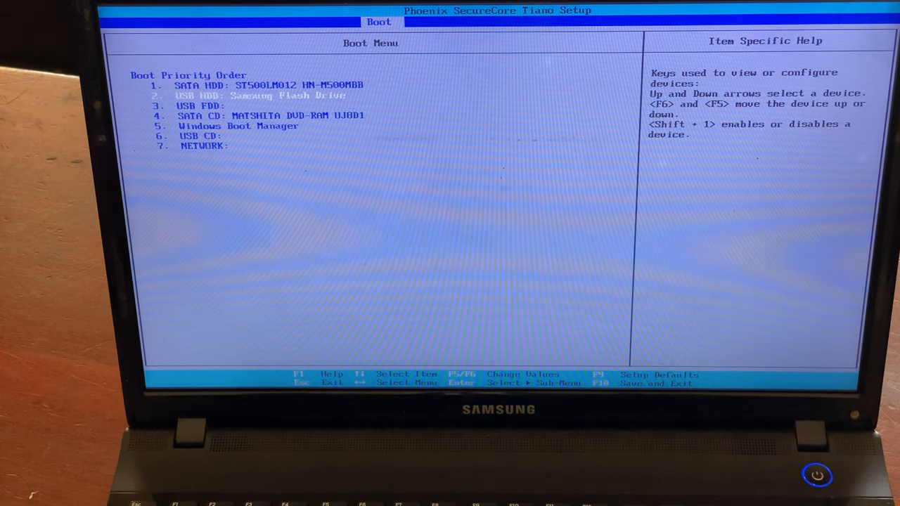